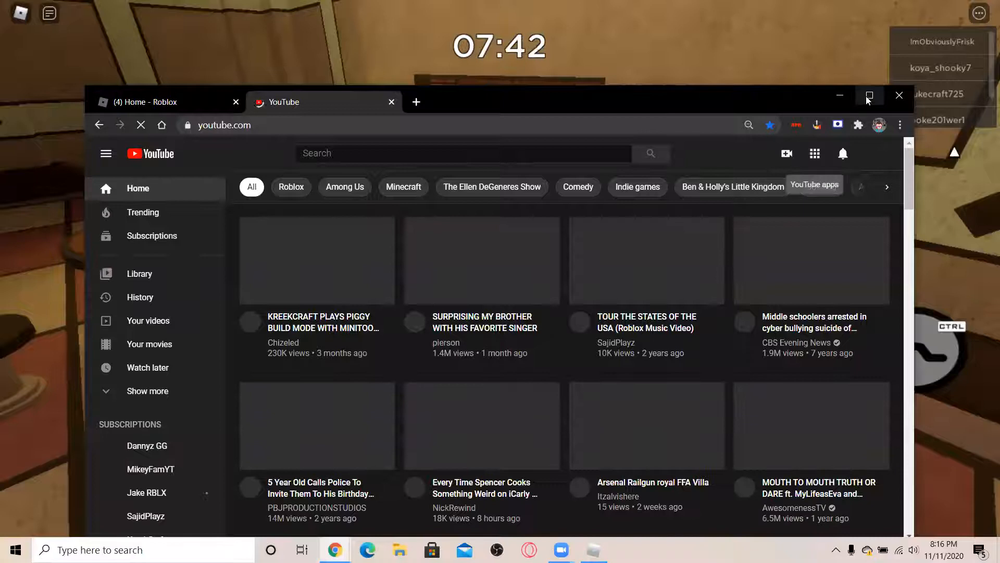
# Step: Maximize the browser and go to the Rocketship Gaming channel from the errored video
pyautogui.click(869, 95)
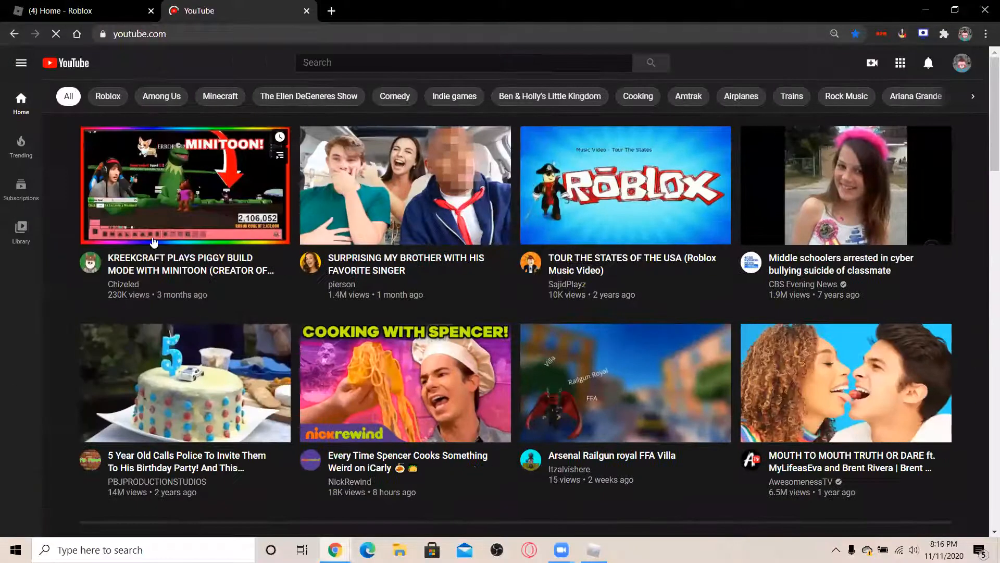
pyautogui.moveTo(457, 178)
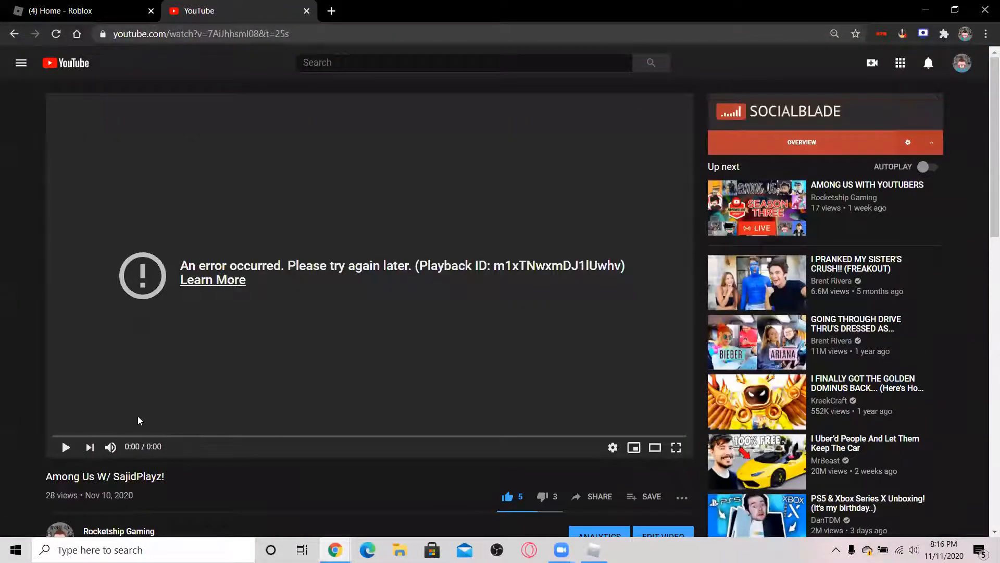
pyautogui.click(119, 531)
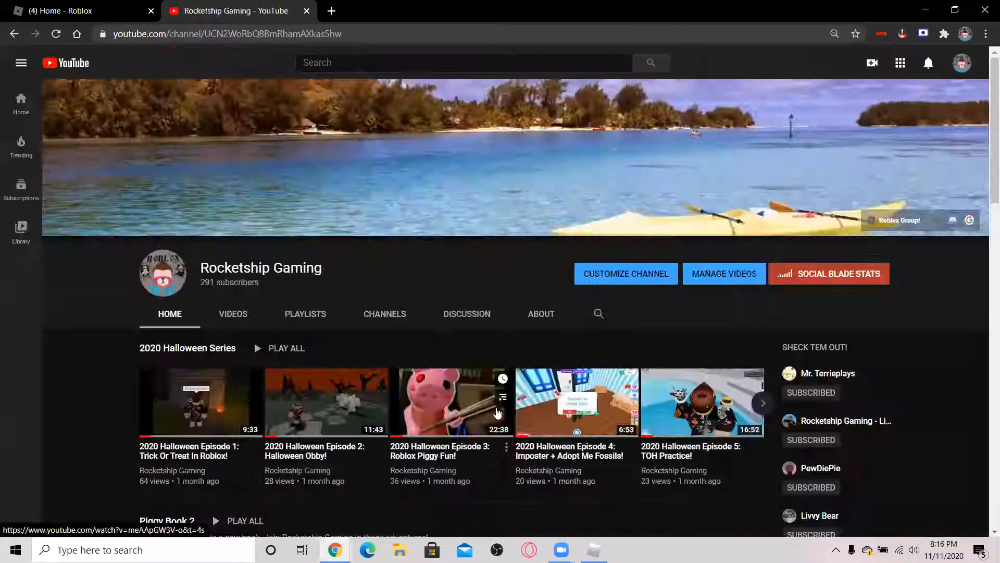
# Step: Start a video from the 2020 Halloween Series row on the channel Home
pyautogui.click(702, 402)
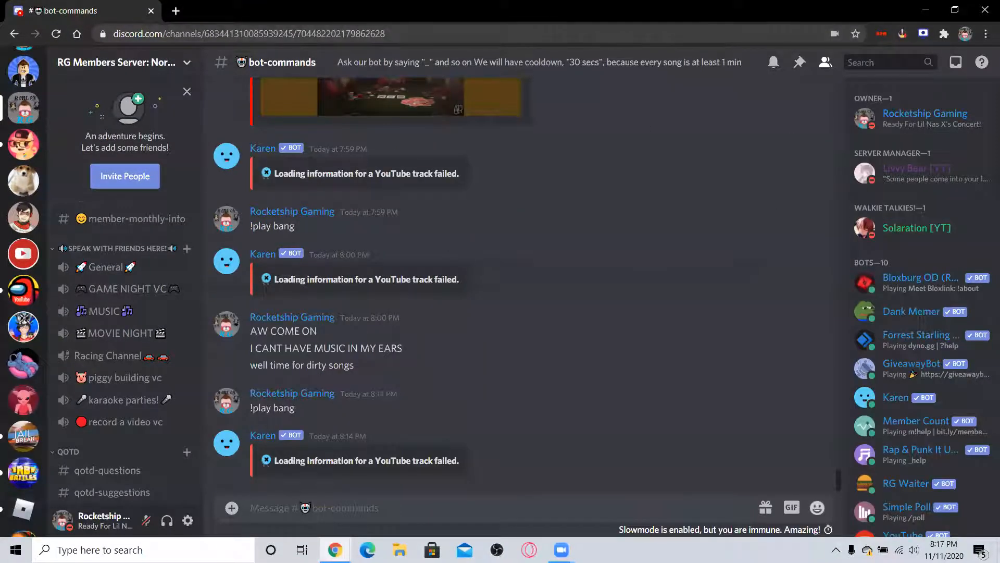
pyautogui.moveTo(265, 494)
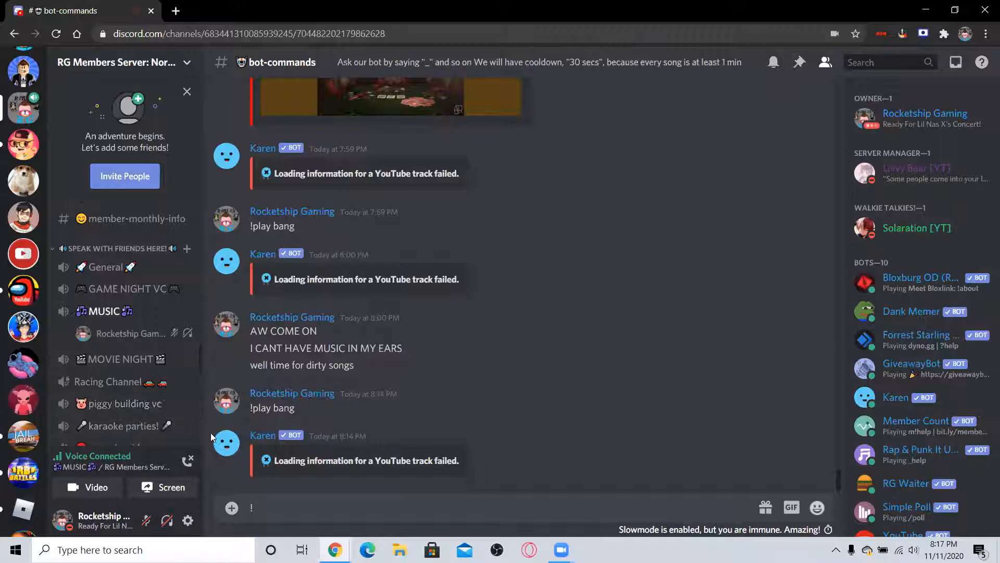
# Step: Send '!play midnight sky' to the music bot in #bot-commands
pyautogui.write('!play')
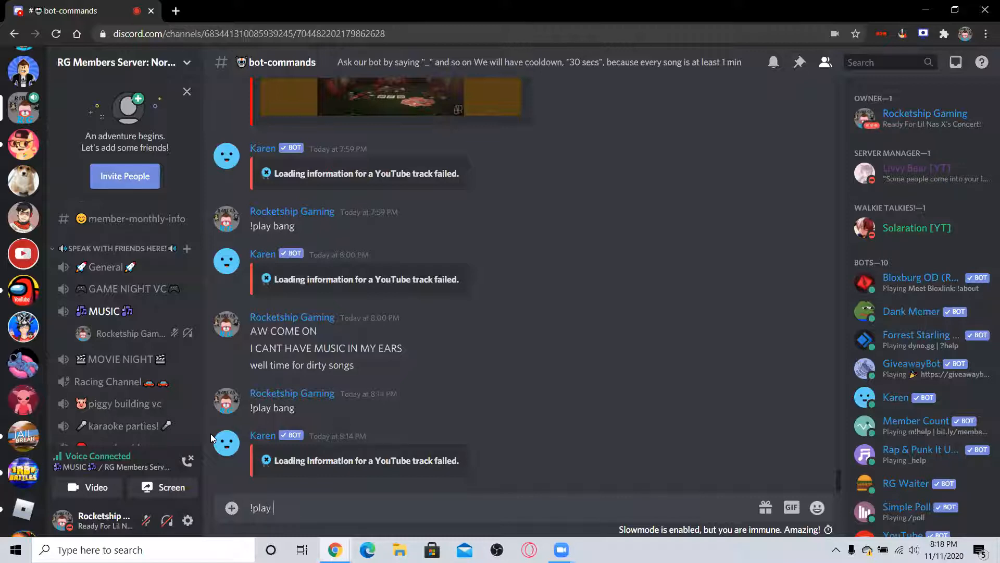
pyautogui.write('midnight ksy')
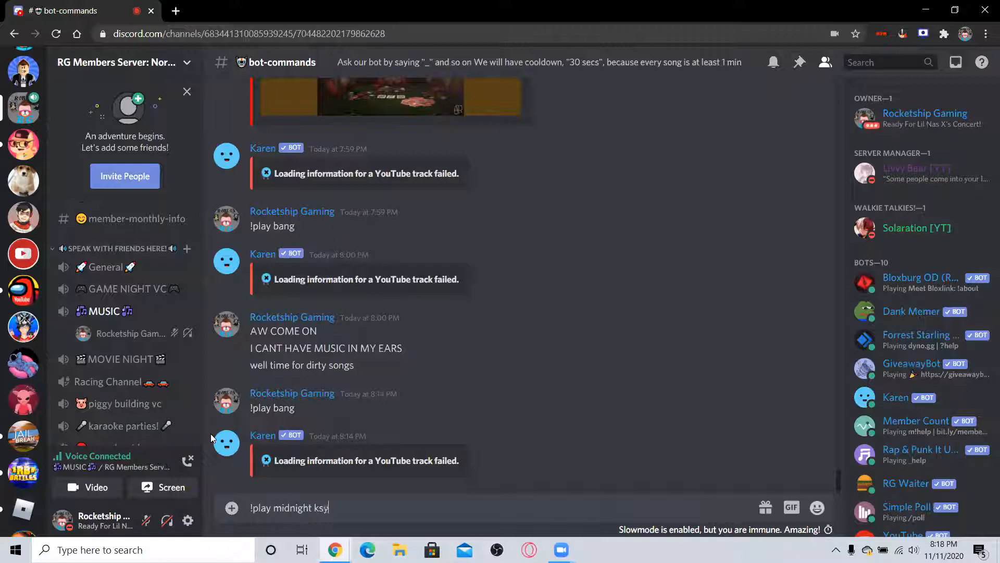
pyautogui.press('Enter')
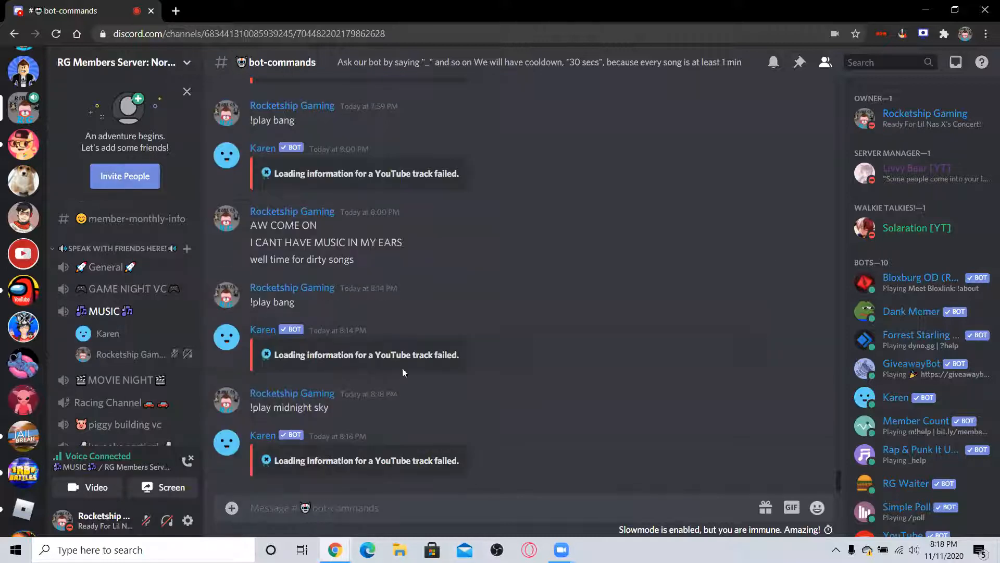
pyautogui.moveTo(479, 340)
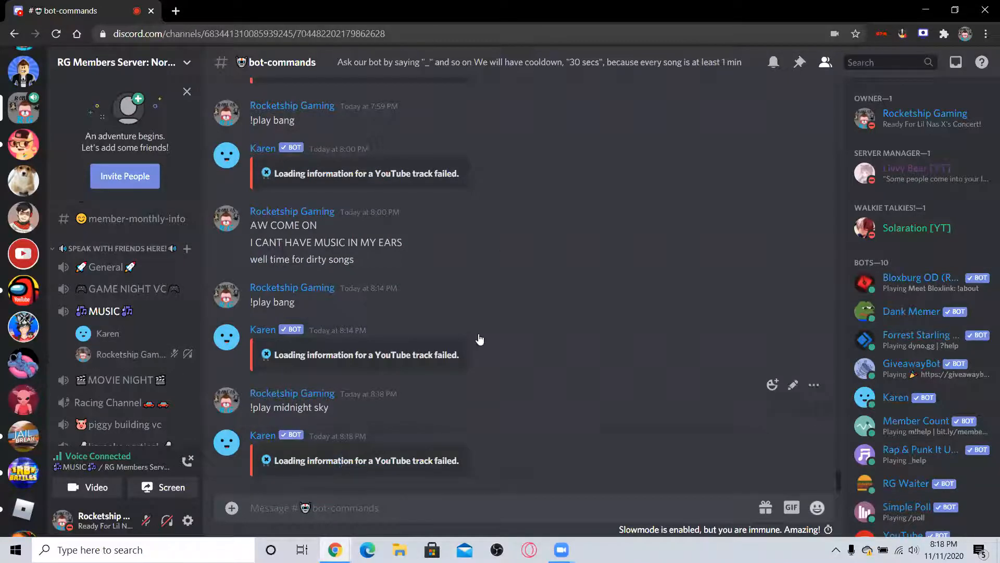
pyautogui.moveTo(507, 120)
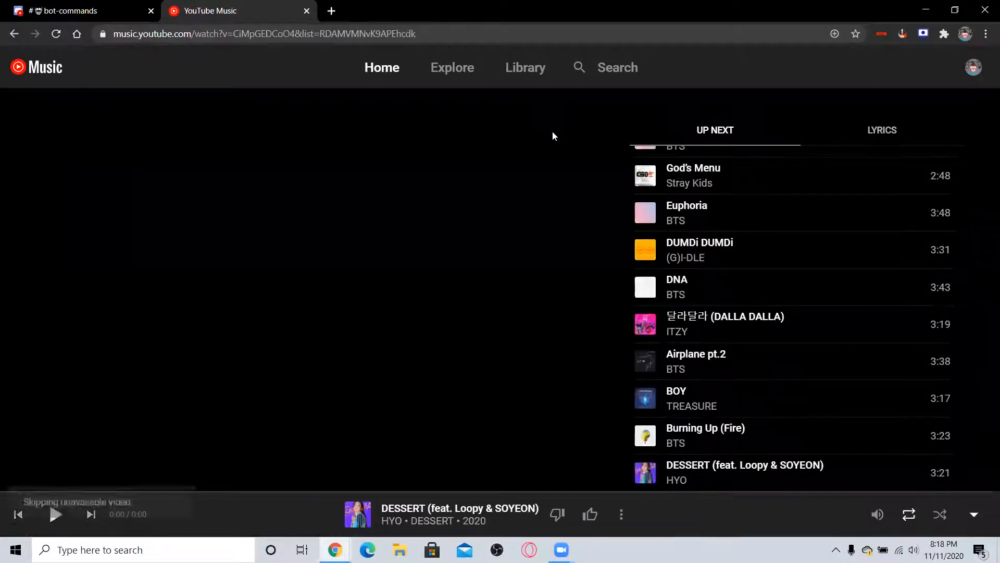
# Step: Return to the Discord bot-commands tab after YouTube Music skipped unavailable songs
pyautogui.click(78, 10)
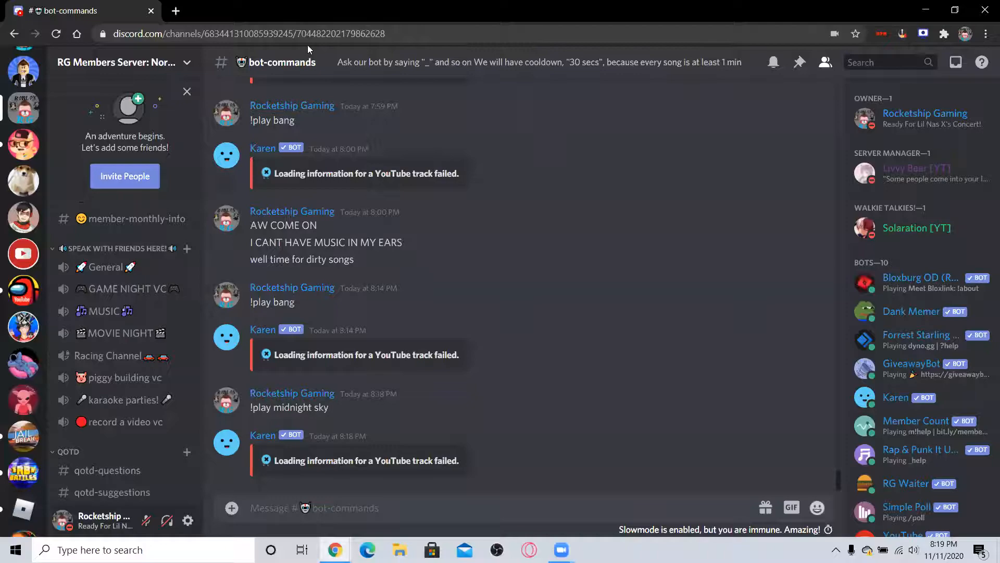